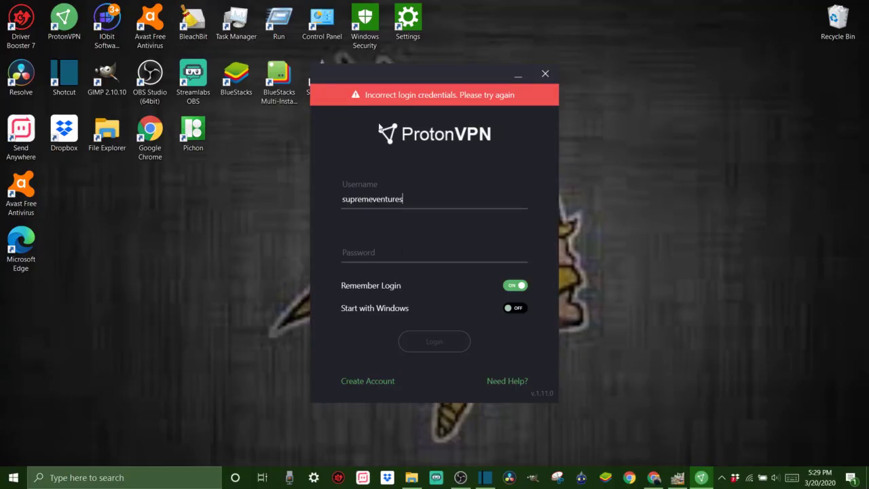
pyautogui.moveTo(415, 173)
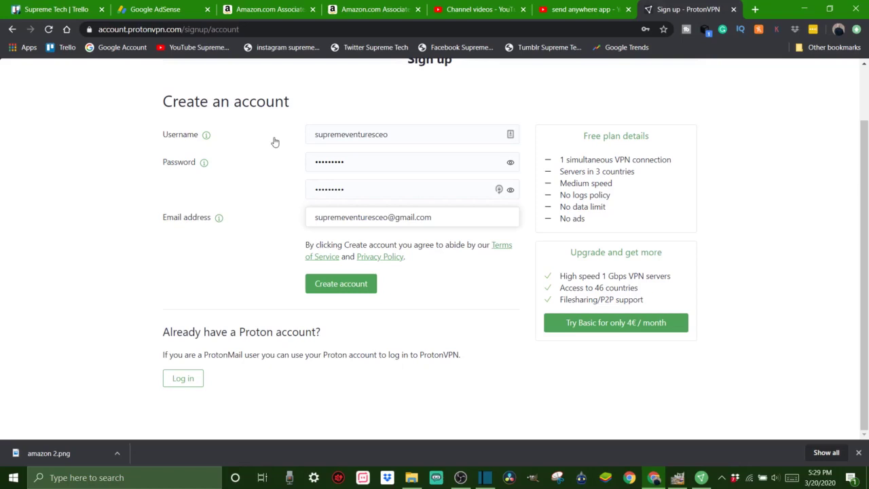
# Clear the rejected username from the ProtonVPN login window
pyautogui.click(413, 217)
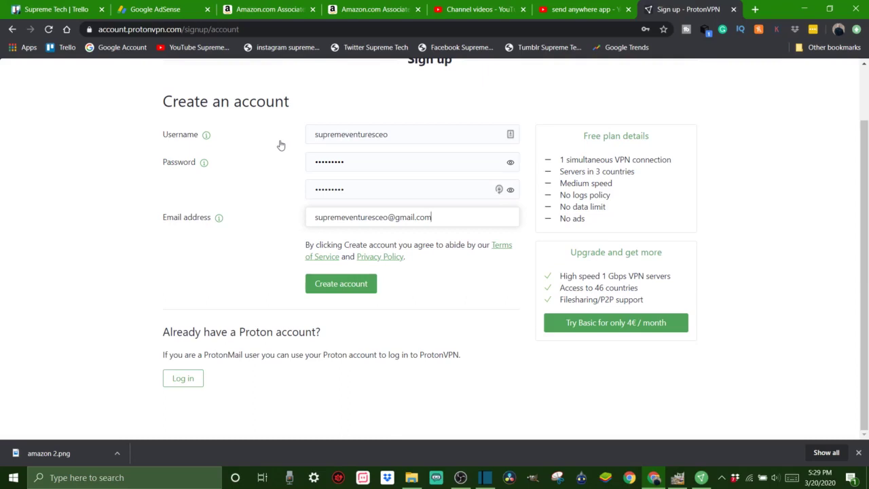
pyautogui.moveTo(283, 145)
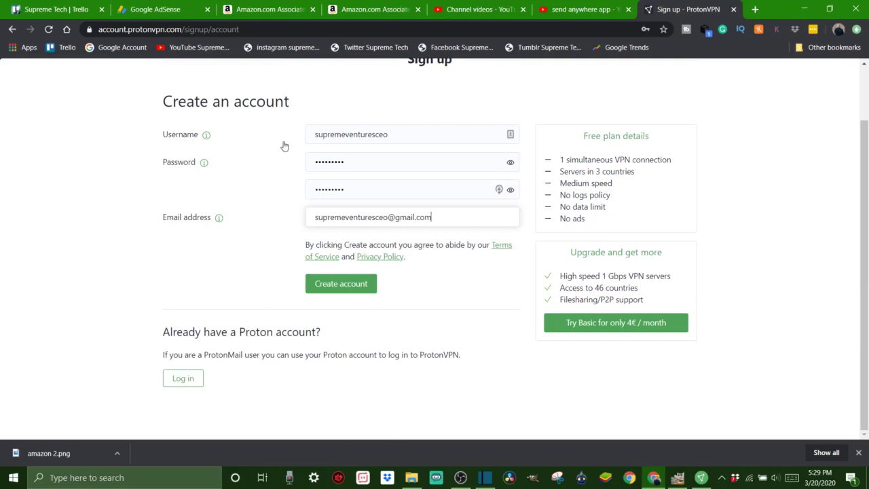
pyautogui.moveTo(288, 148)
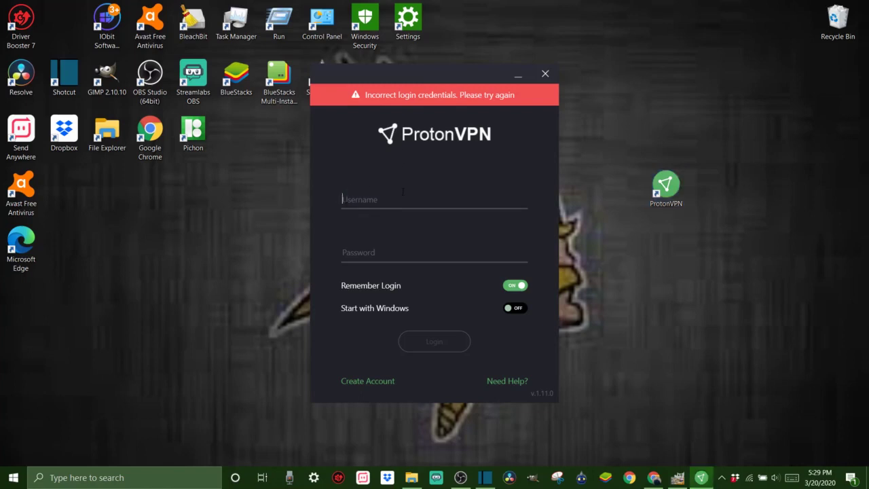
pyautogui.moveTo(372, 398)
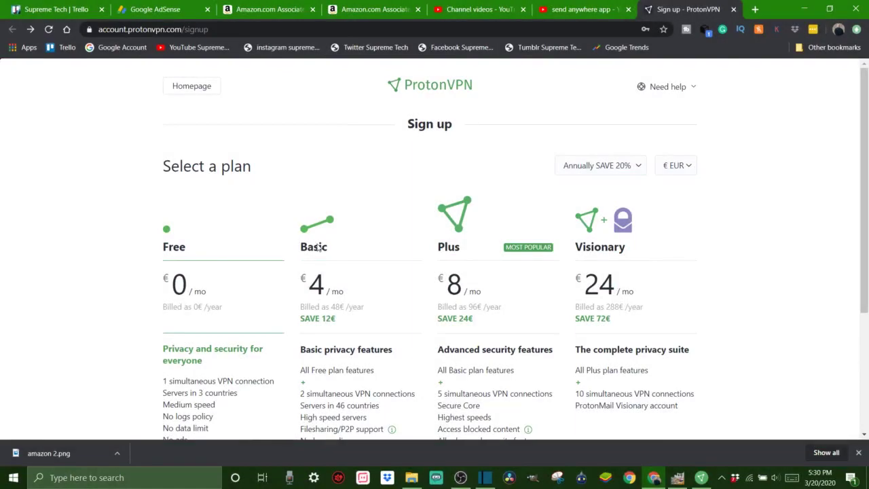
pyautogui.moveTo(337, 293)
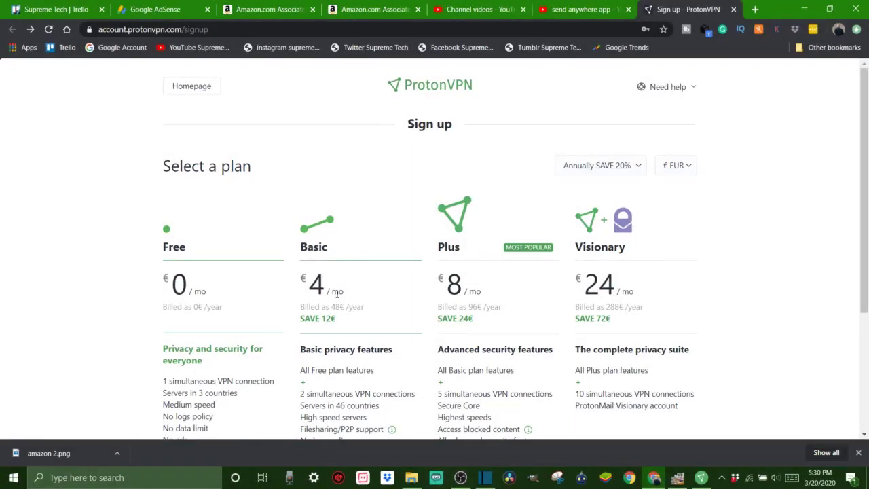
# Scroll to the Select a plan section and highlight the Free plan's connection limit
pyautogui.scroll(-3)
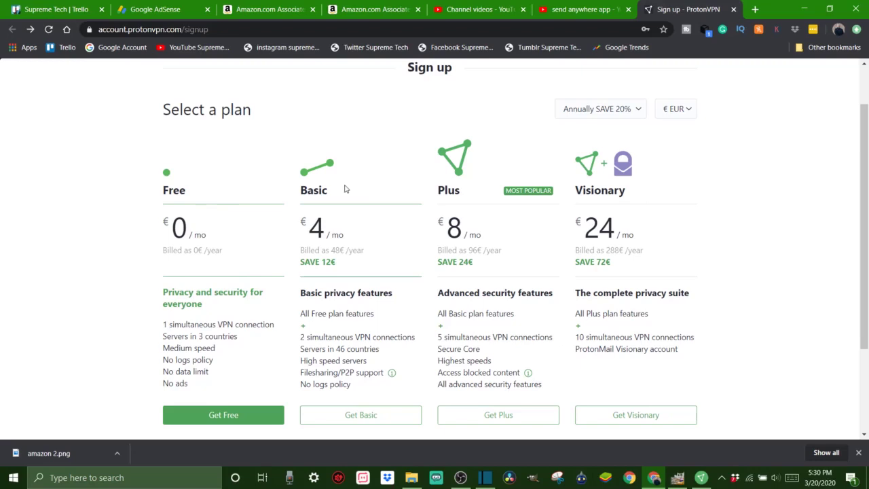
pyautogui.moveTo(554, 217)
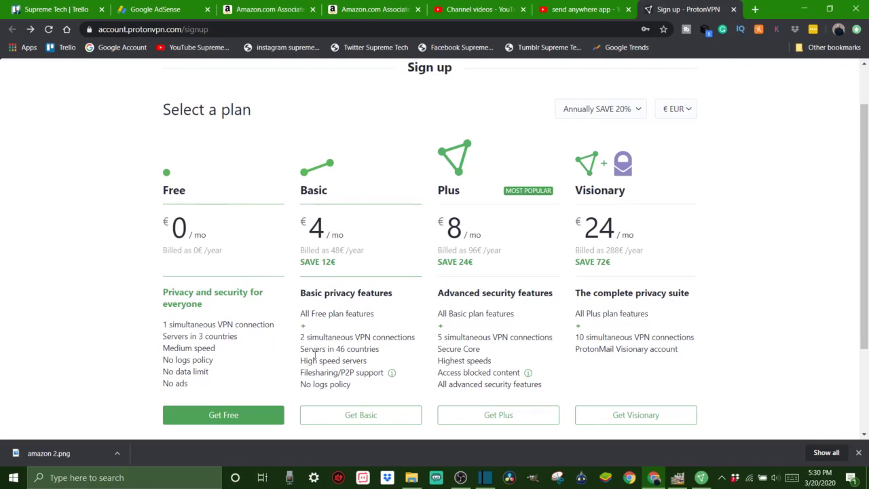
pyautogui.doubleClick(193, 323)
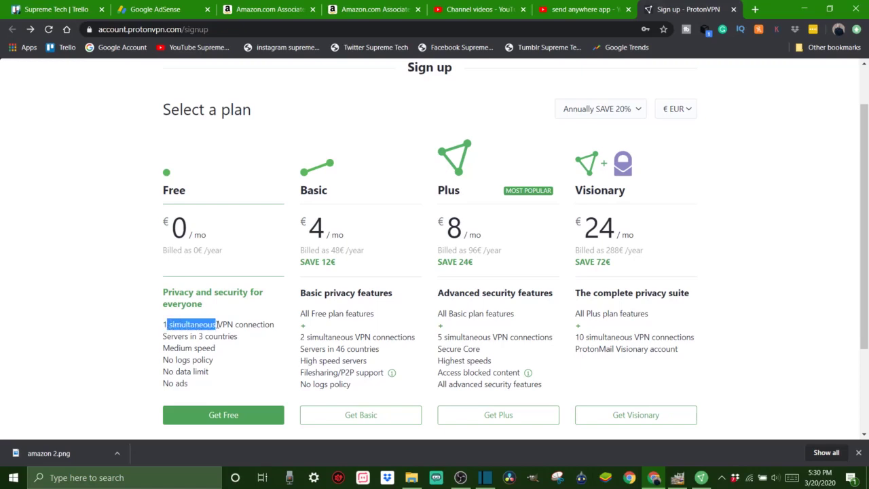
pyautogui.moveTo(168, 323); pyautogui.dragTo(255, 336)
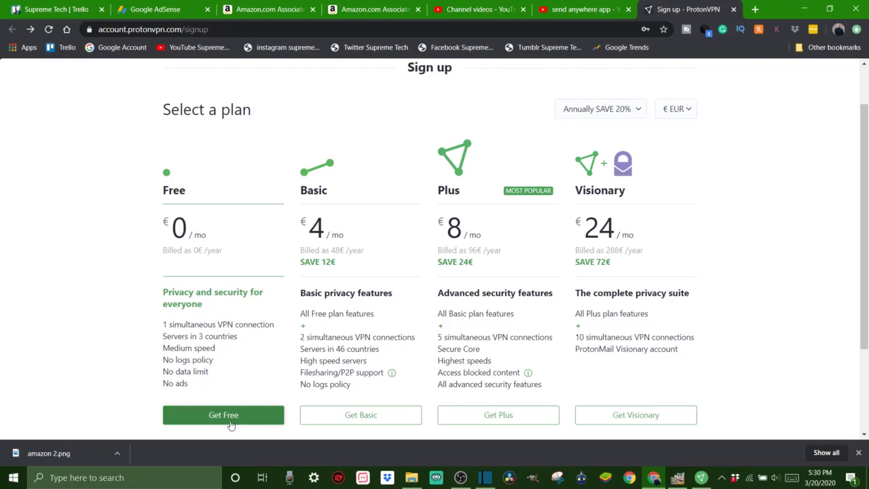
# Choose the Free plan and enter the username 'supremeventur' and a password
pyautogui.click(223, 415)
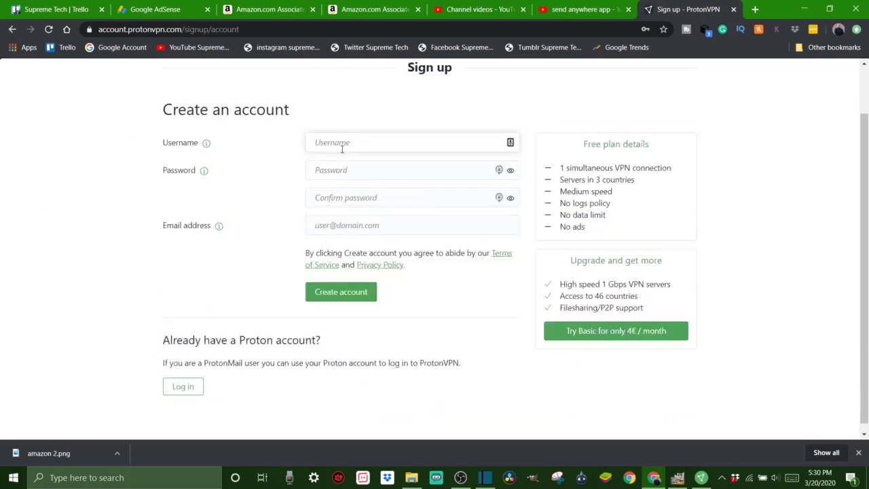
pyautogui.write('supreme')
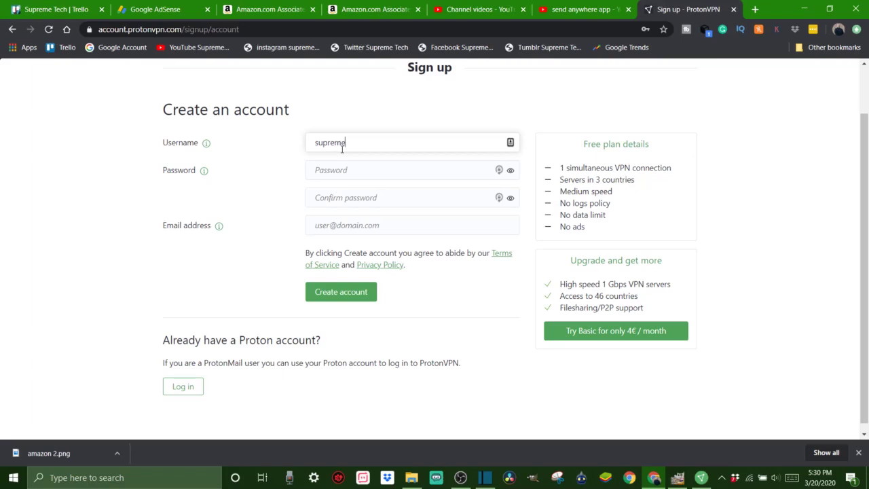
pyautogui.write('ventures')
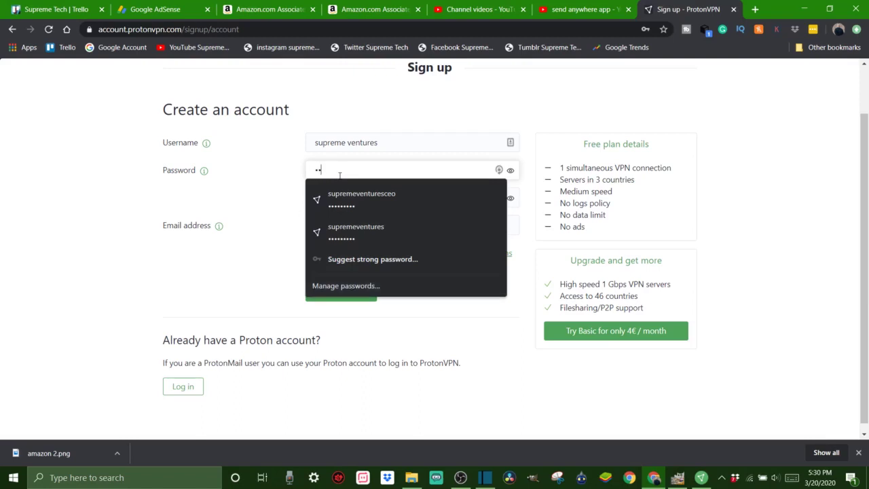
pyautogui.write('•••••')
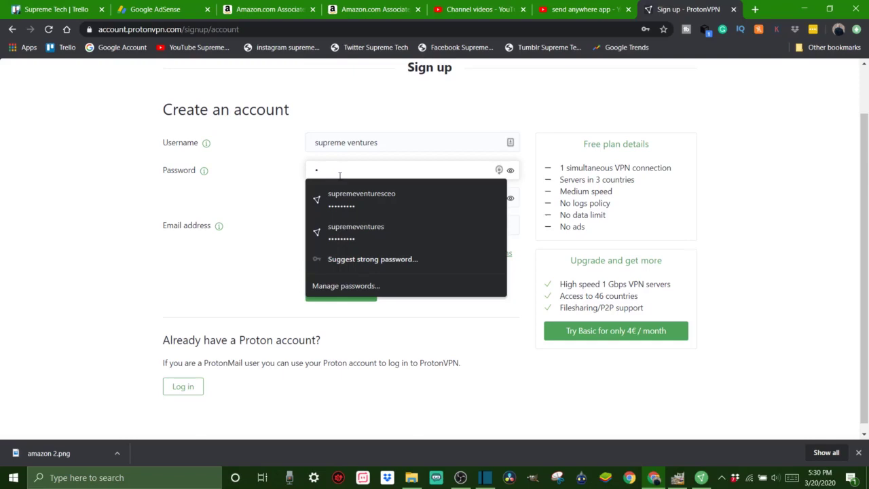
pyautogui.write('••••')
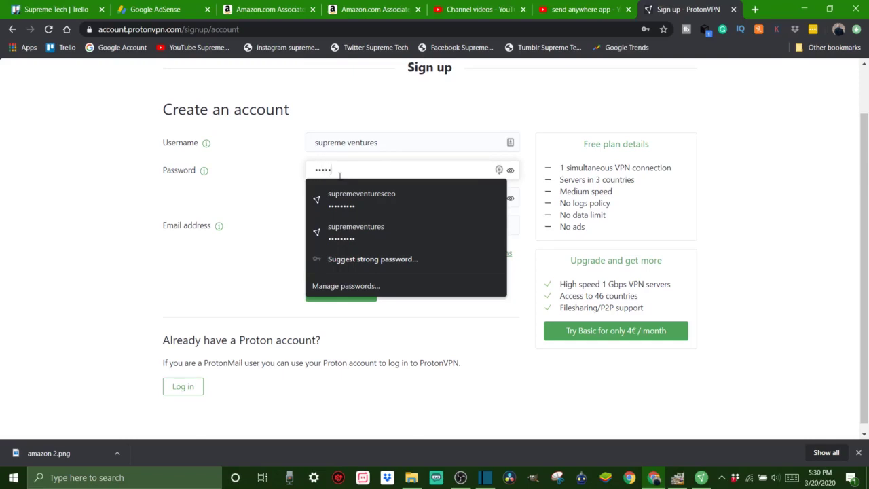
# Confirm the password, enter the email address and submit Create account
pyautogui.click(361, 198)
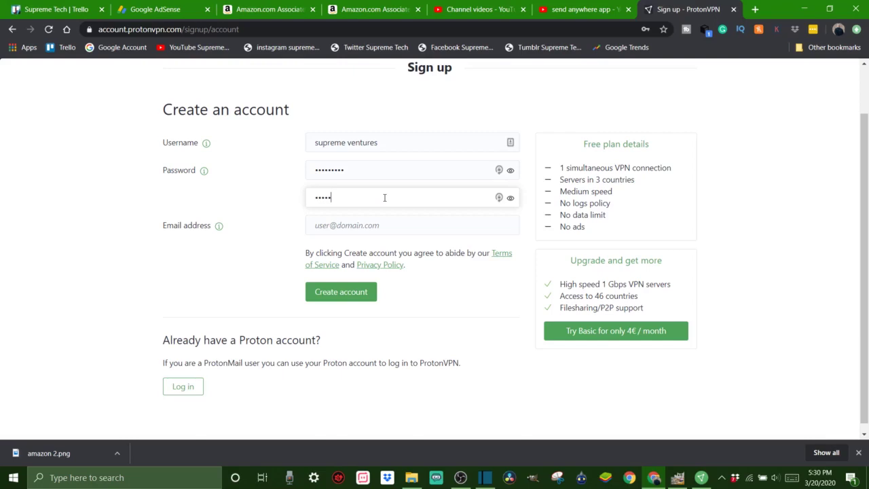
pyautogui.write('••••')
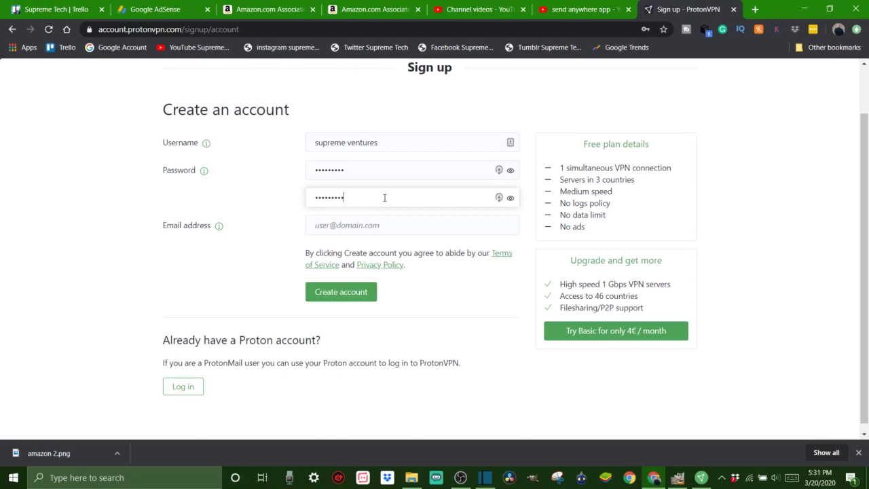
pyautogui.click(412, 226)
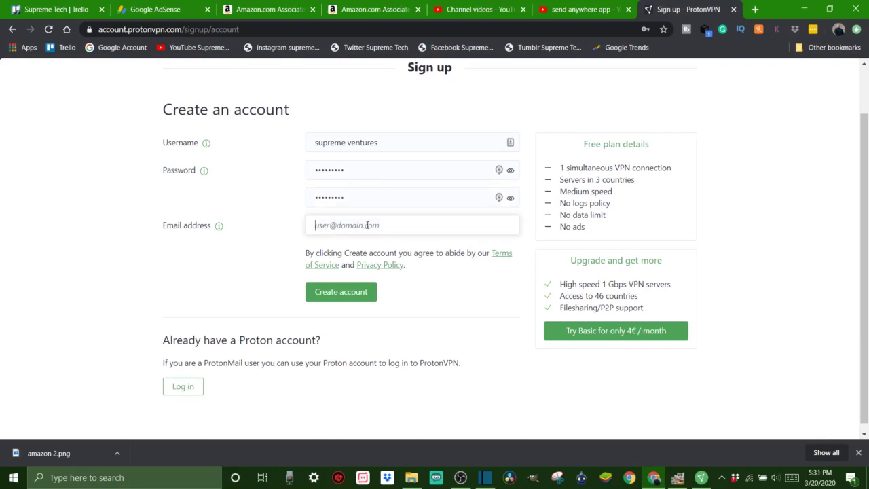
pyautogui.write('supremeventu')
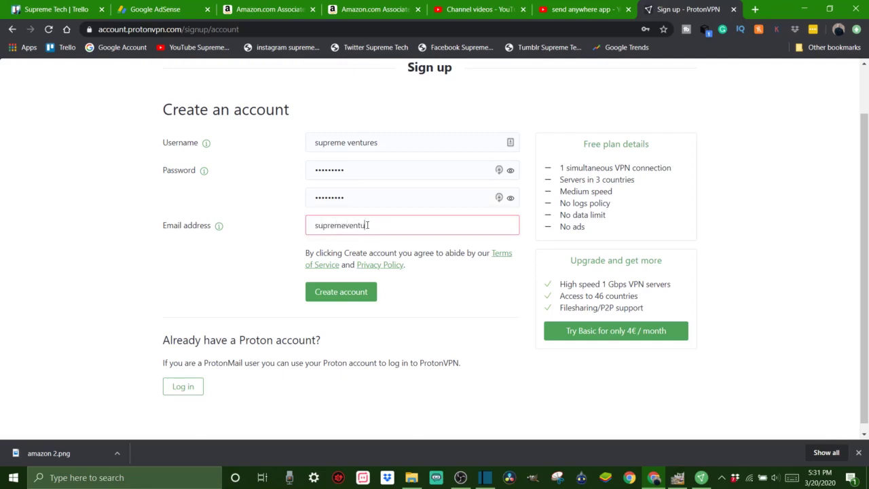
pyautogui.write('resced')
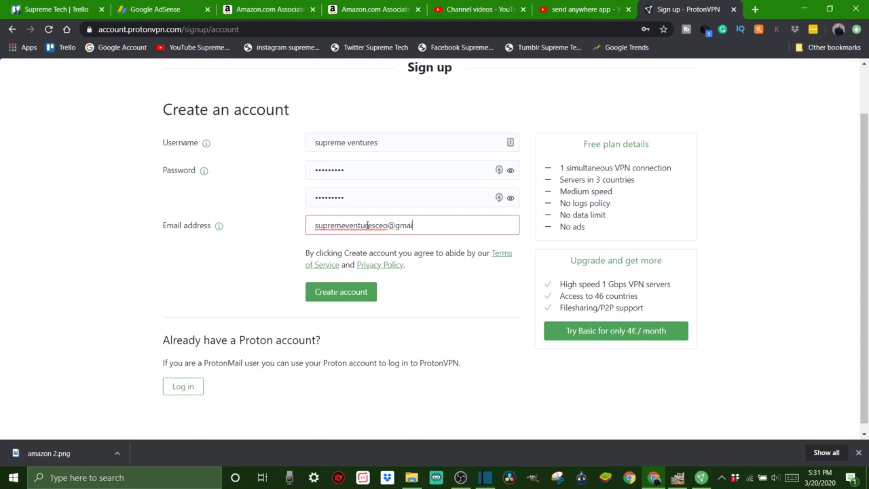
pyautogui.write('l.com')
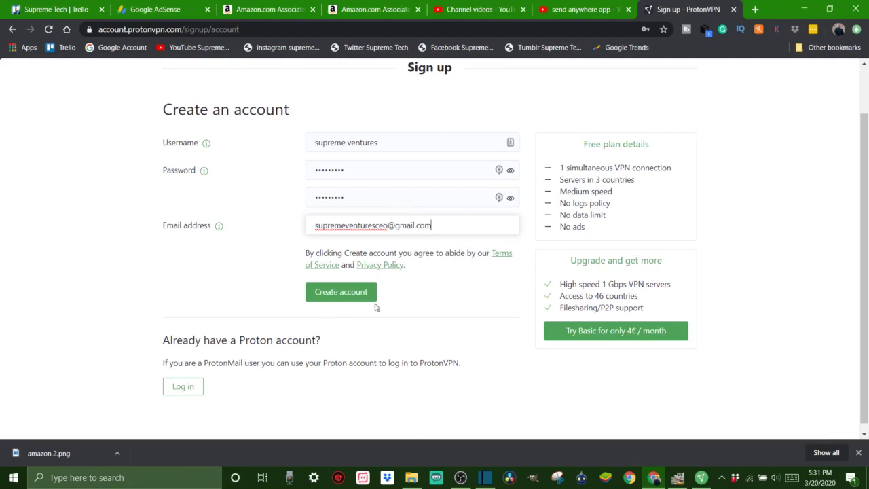
pyautogui.click(341, 291)
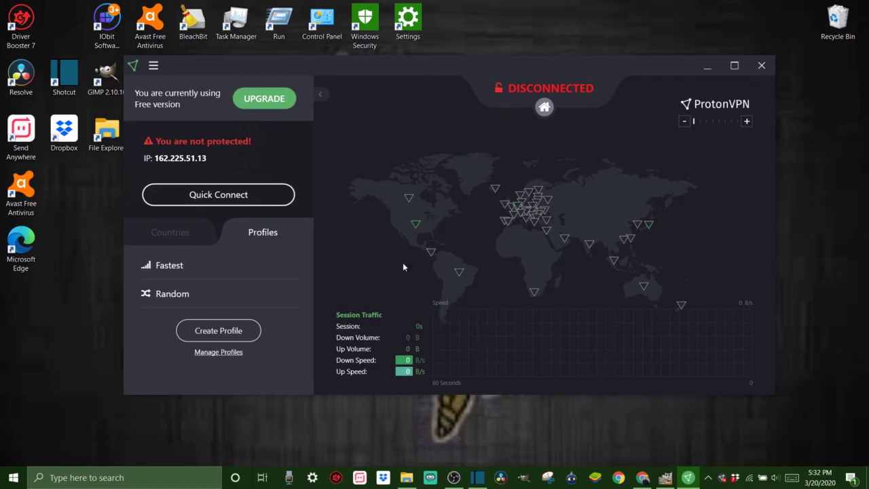
pyautogui.moveTo(451, 233)
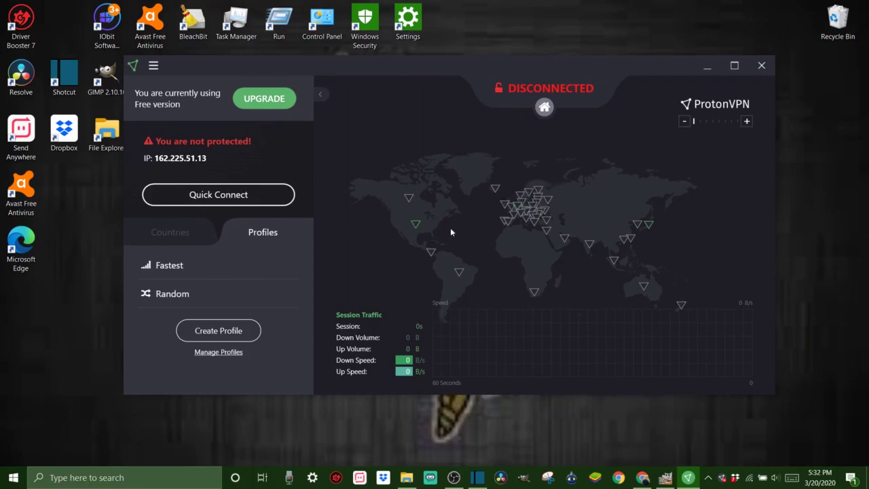
pyautogui.moveTo(158, 149)
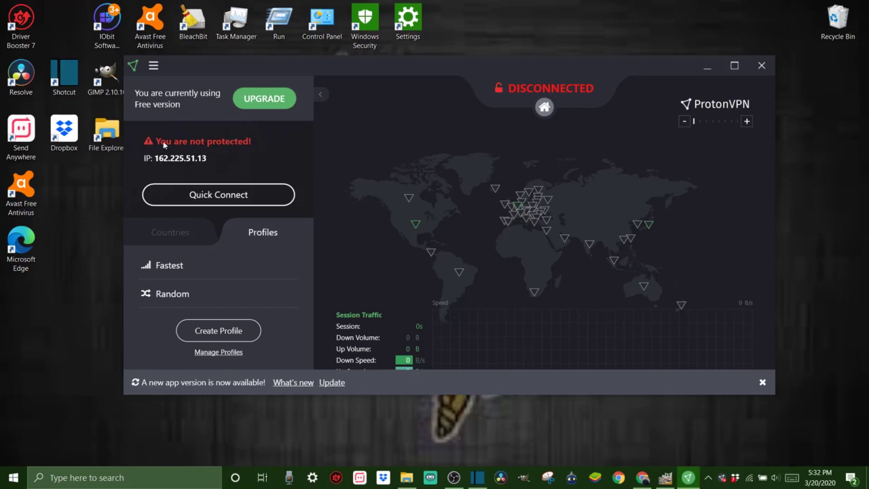
pyautogui.moveTo(234, 140)
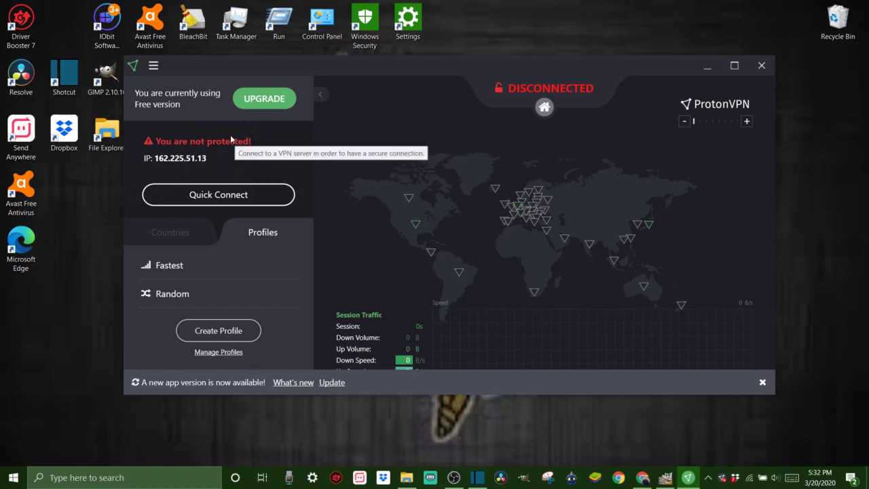
pyautogui.moveTo(210, 209)
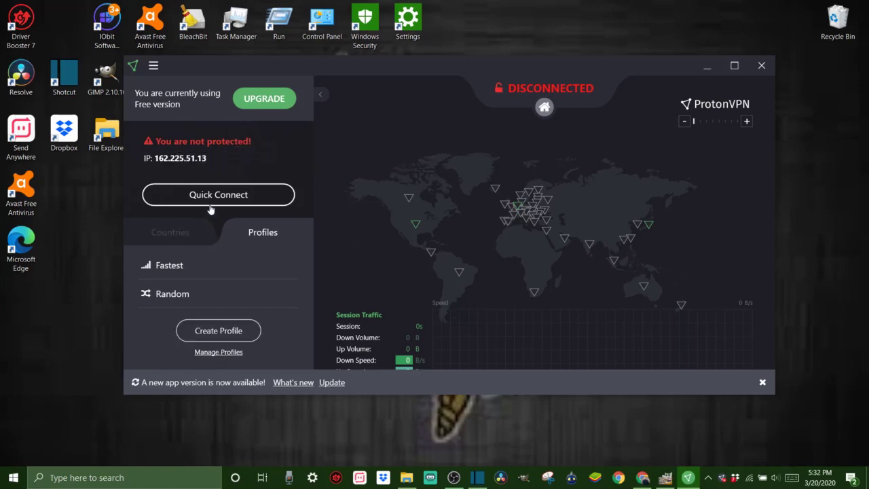
# Quick Connect to the fastest server, landing on United States » US-FREE#1, and show the countries list
pyautogui.click(217, 195)
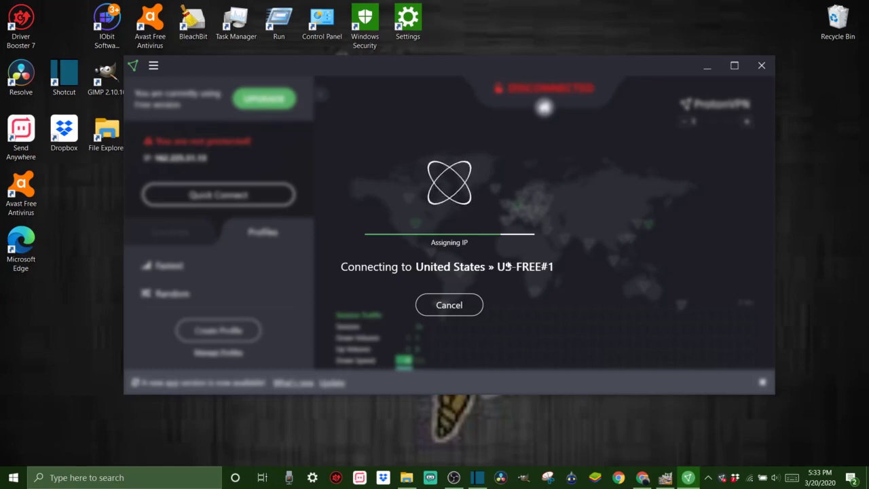
pyautogui.moveTo(501, 267)
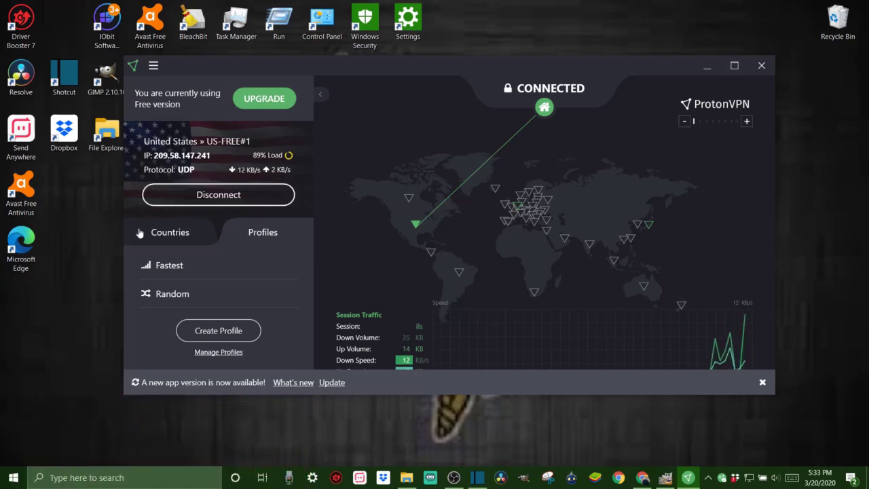
pyautogui.click(170, 230)
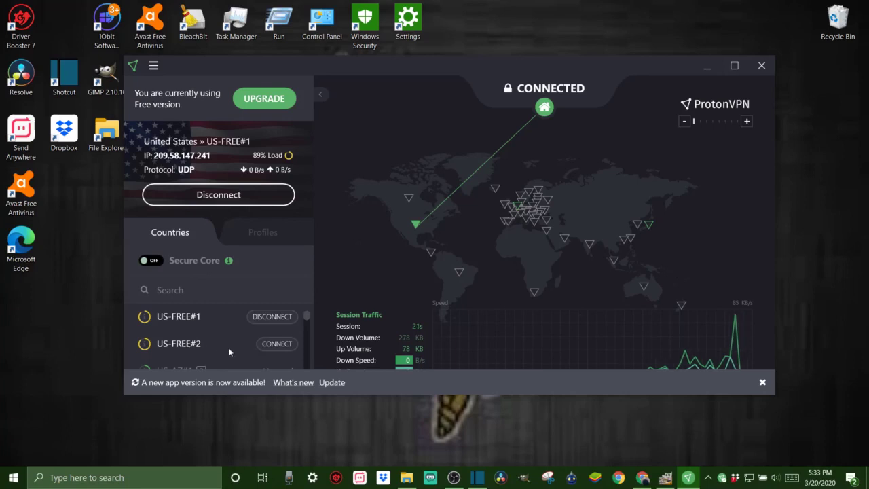
pyautogui.moveTo(328, 373)
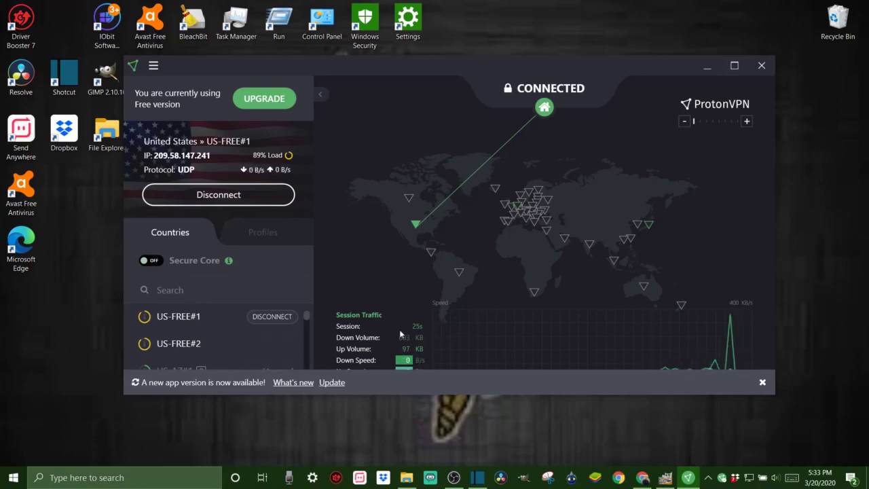
pyautogui.moveTo(506, 195)
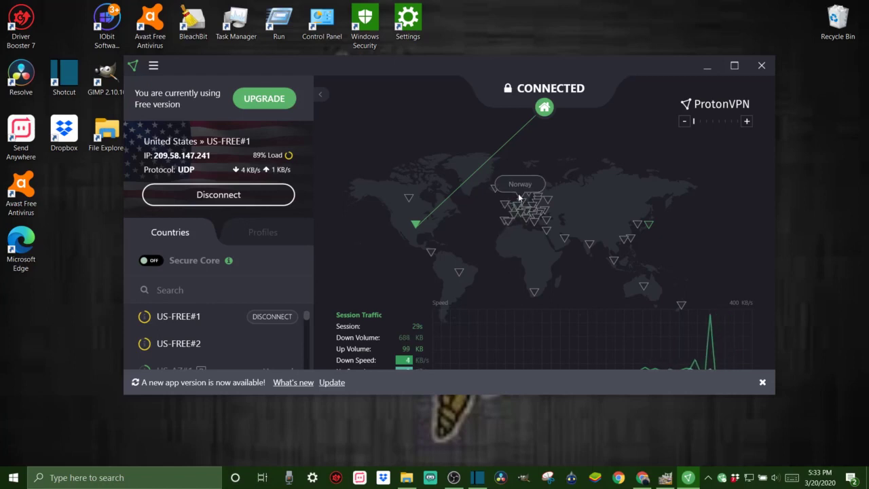
pyautogui.moveTo(535, 244)
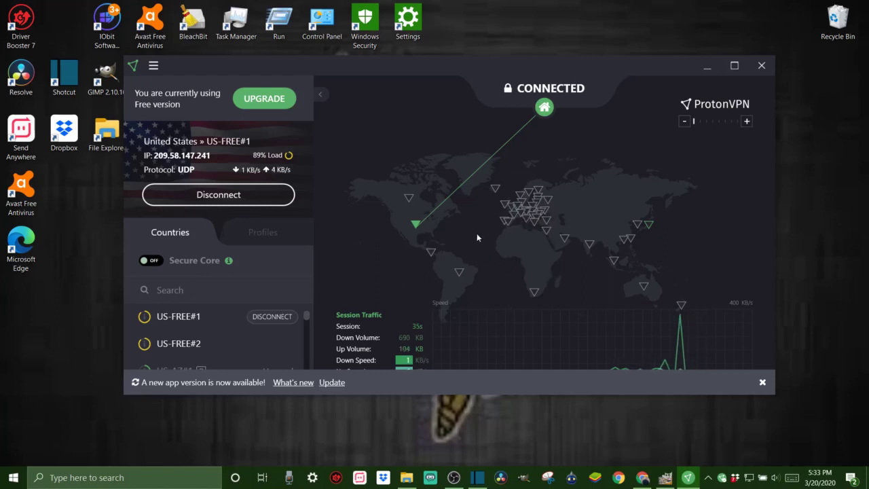
pyautogui.moveTo(491, 226)
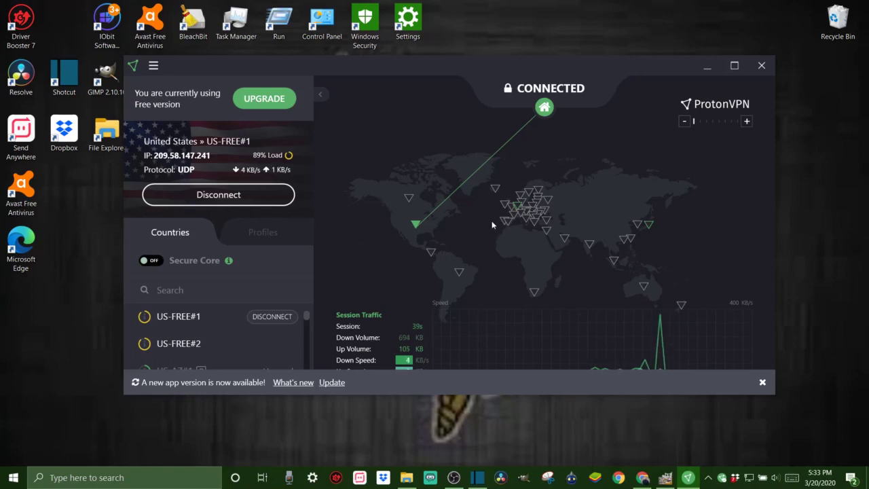
pyautogui.moveTo(497, 231)
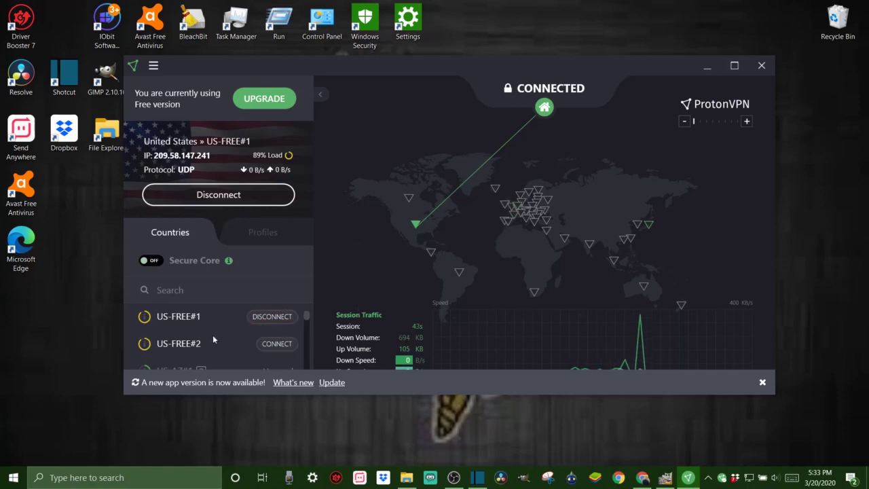
pyautogui.moveTo(432, 247)
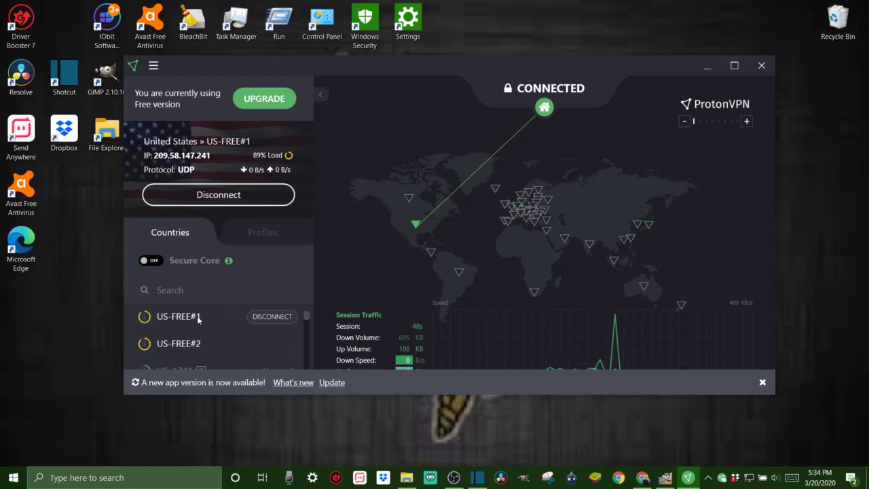
# Switch the left panel to Profiles, listing the Fastest and Random profiles
pyautogui.click(263, 231)
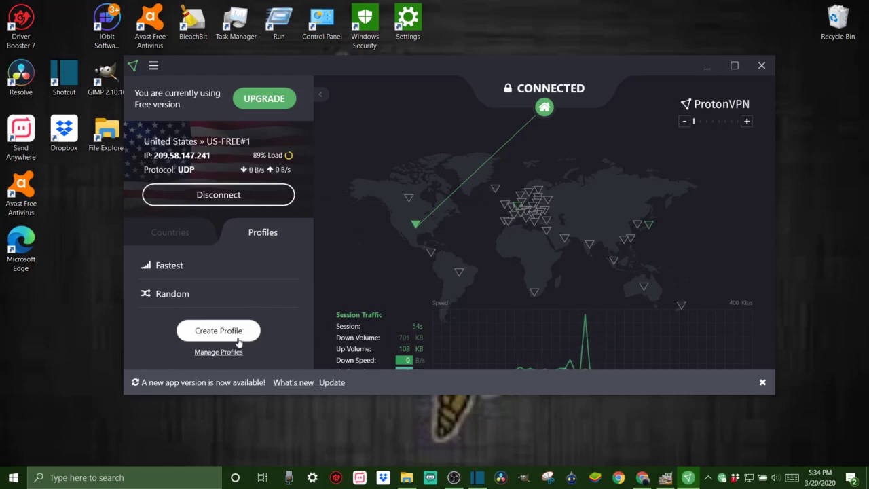
pyautogui.moveTo(611, 340)
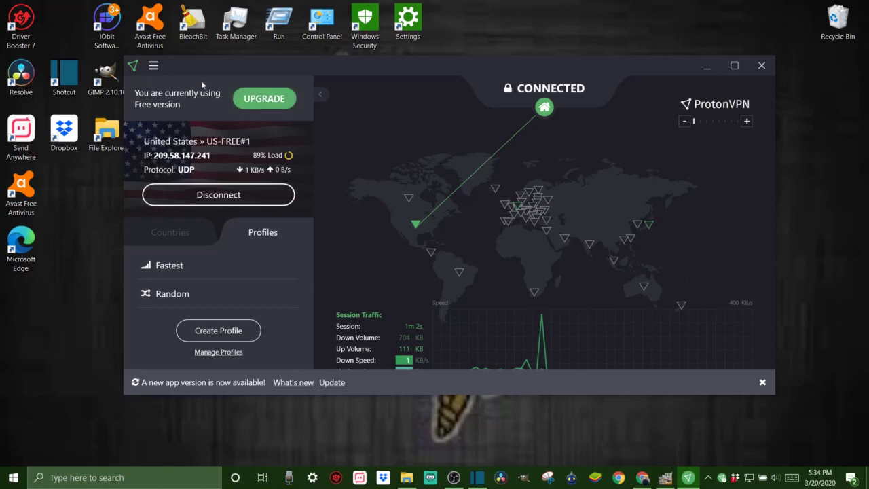
pyautogui.click(154, 65)
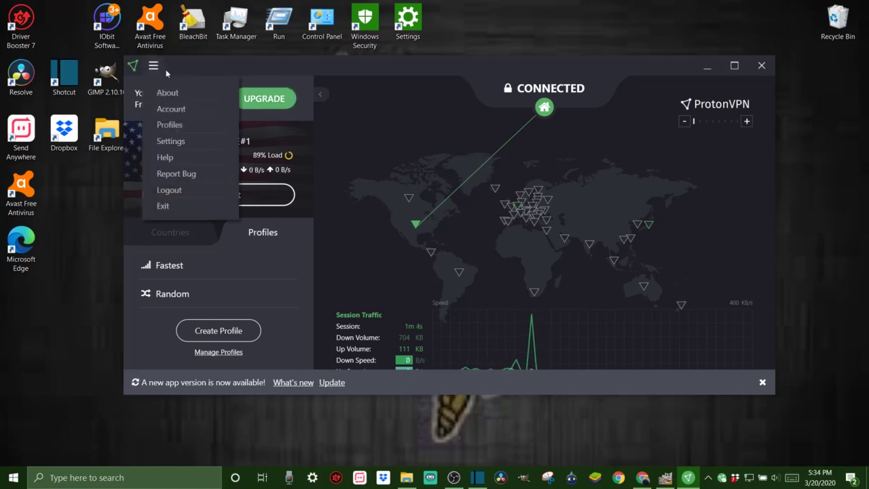
pyautogui.moveTo(175, 76)
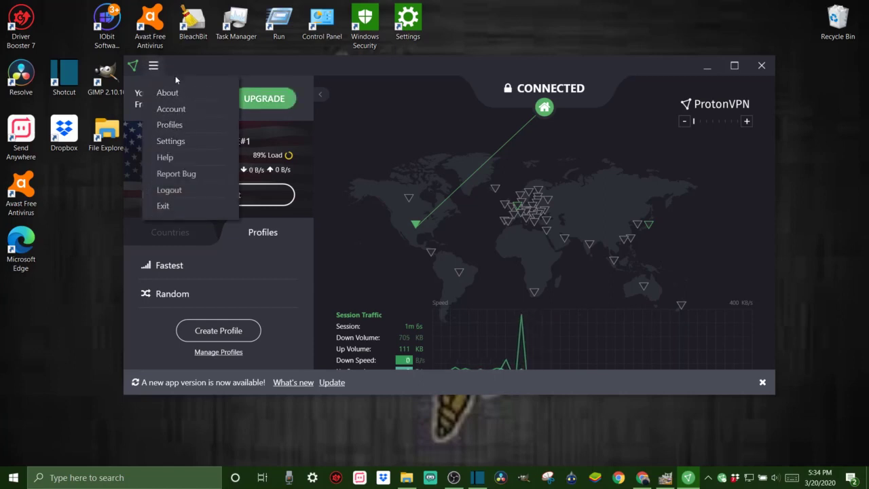
pyautogui.click(154, 65)
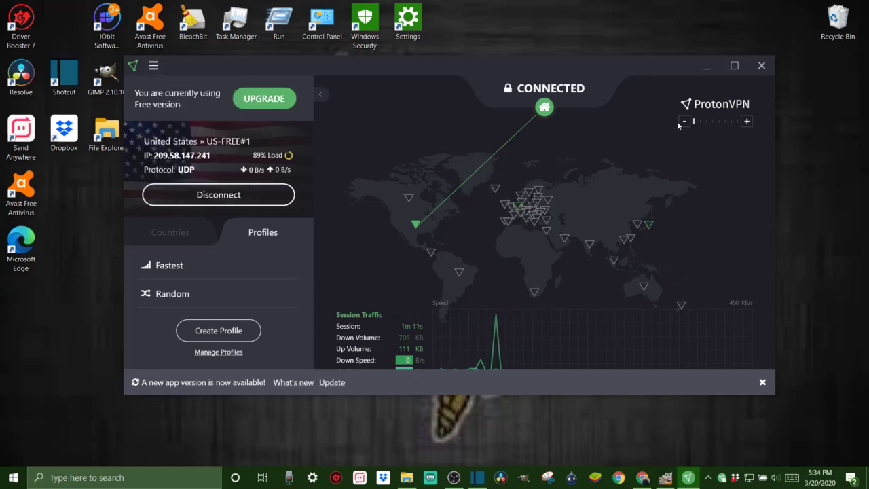
pyautogui.moveTo(524, 199)
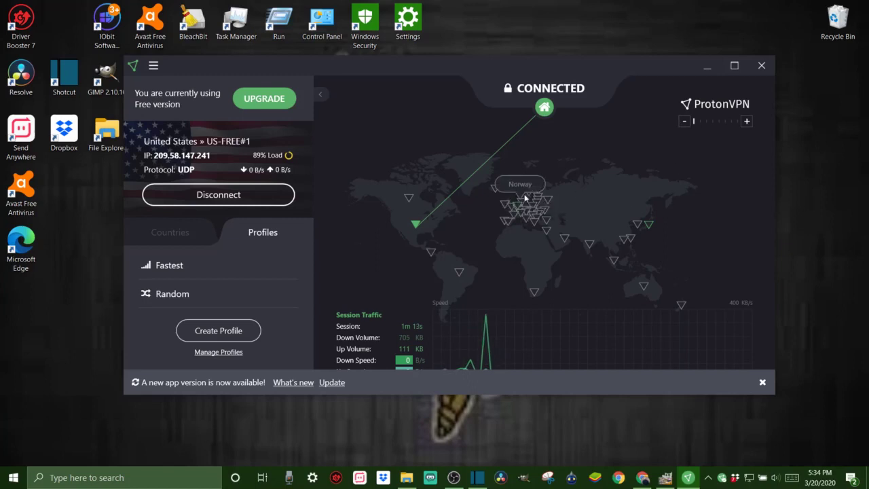
pyautogui.moveTo(526, 216)
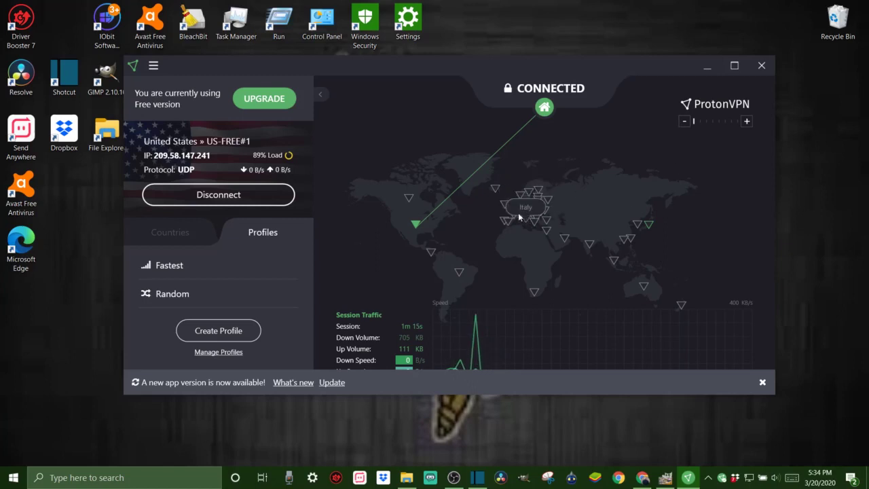
pyautogui.moveTo(529, 231)
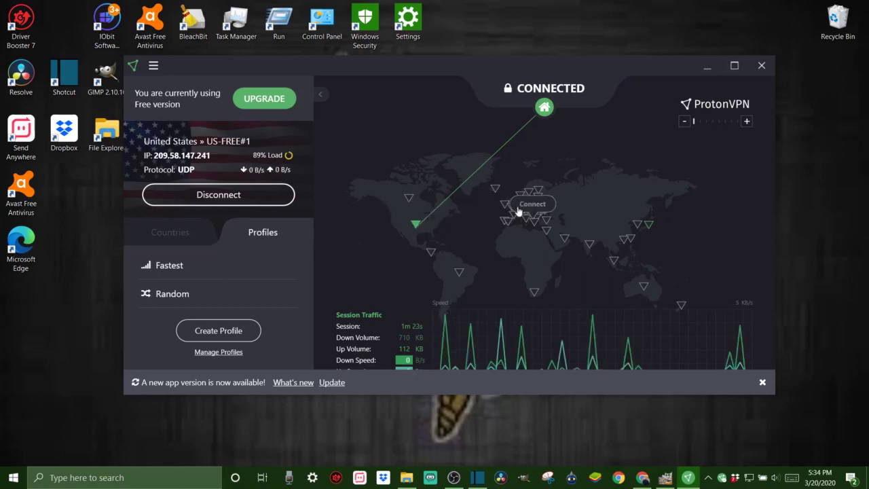
pyautogui.moveTo(519, 209)
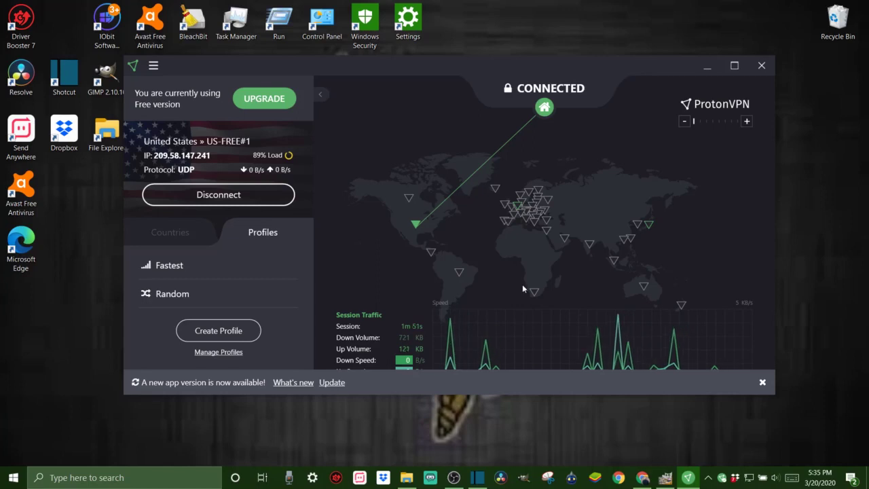
pyautogui.moveTo(459, 233)
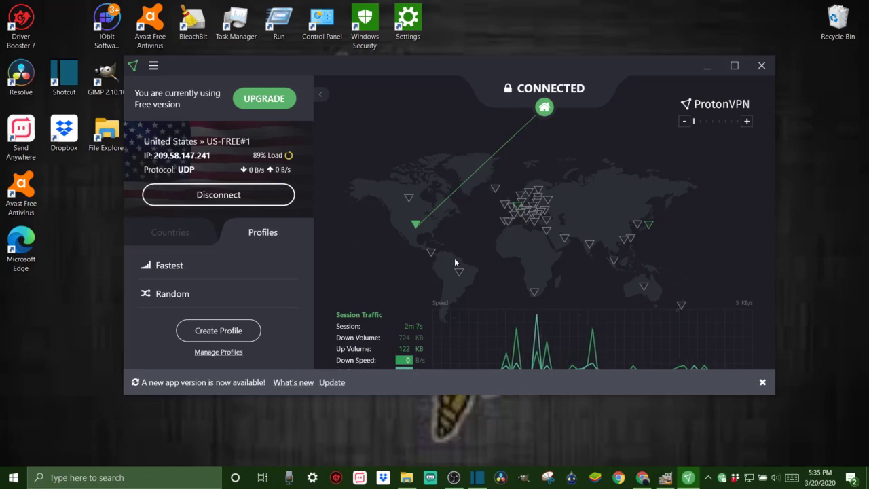
pyautogui.moveTo(459, 263)
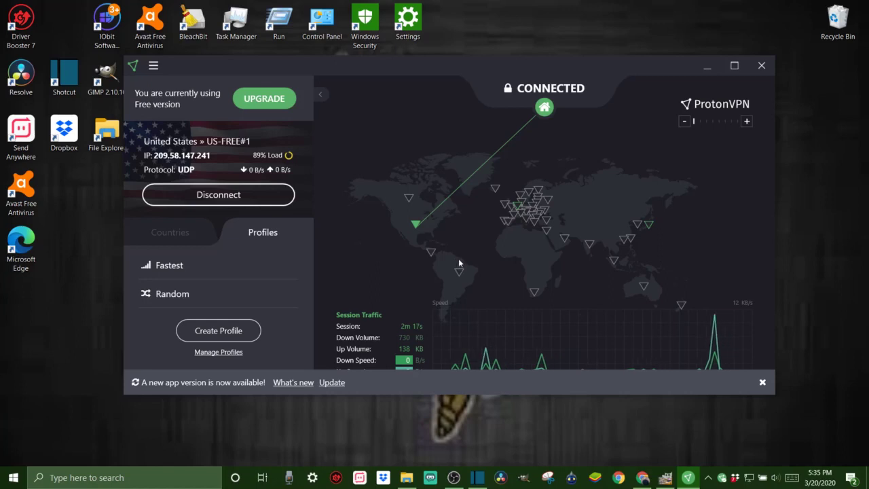
pyautogui.moveTo(471, 254)
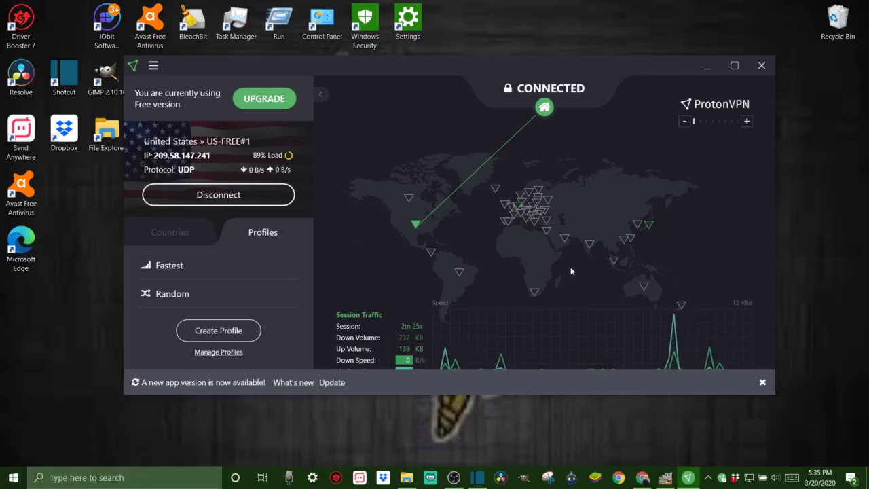
pyautogui.moveTo(365, 269)
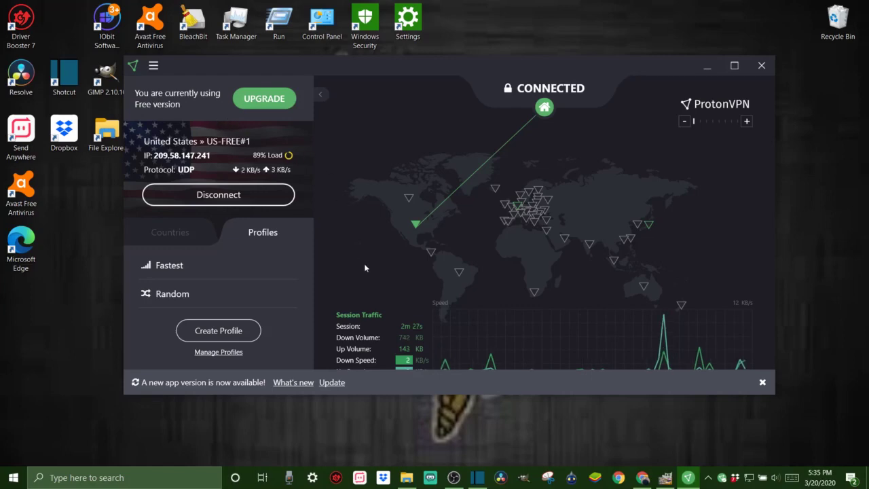